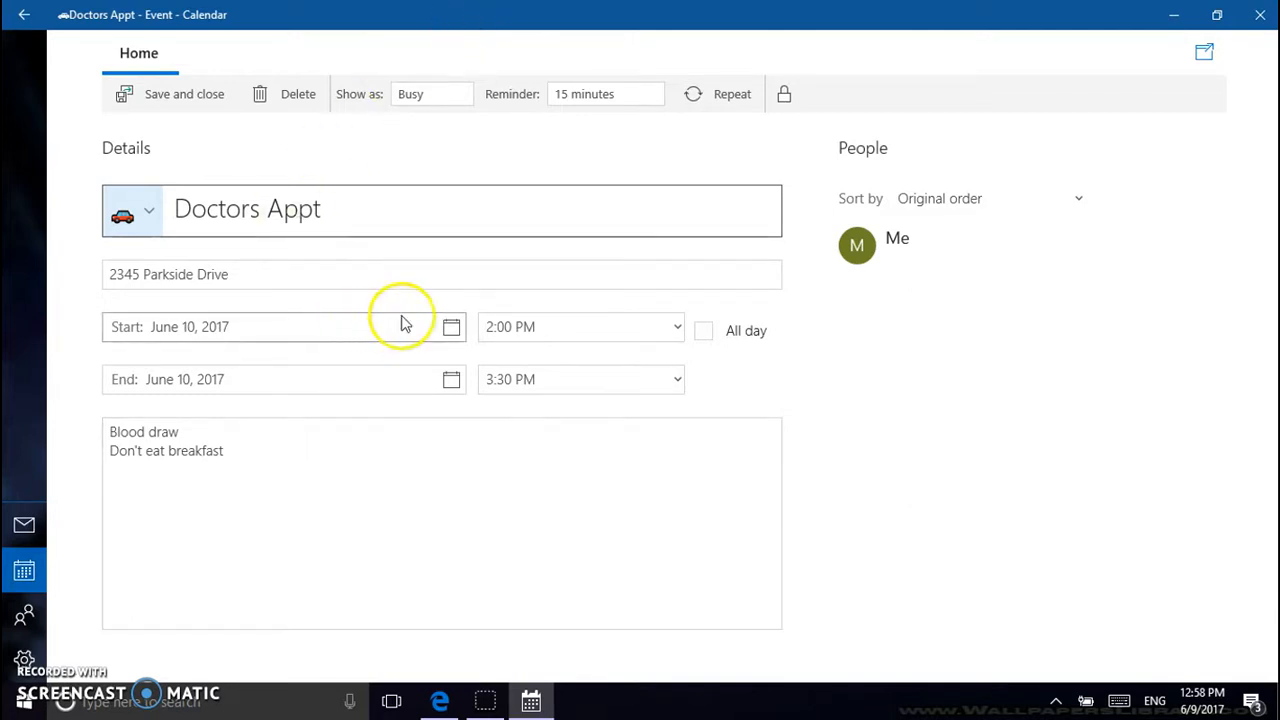
{"action": "mouse_move", "coordinate": [558, 408]}
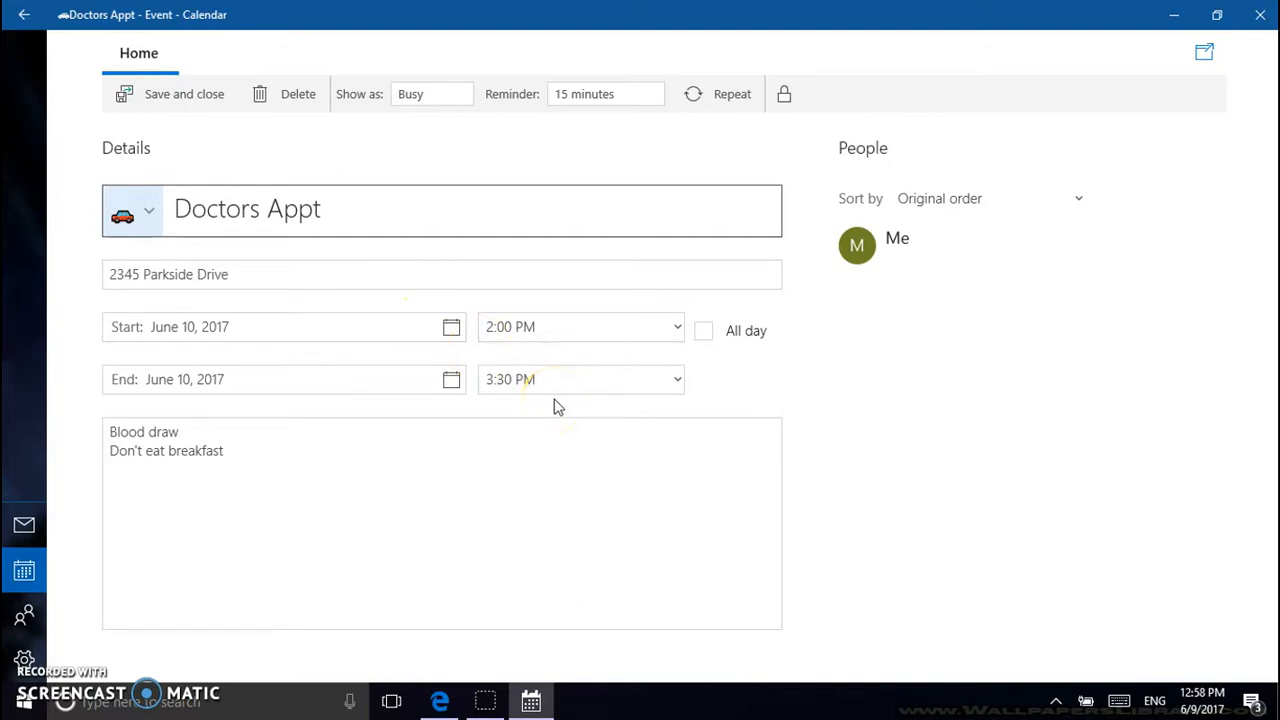
{"action": "mouse_move", "coordinate": [520, 104]}
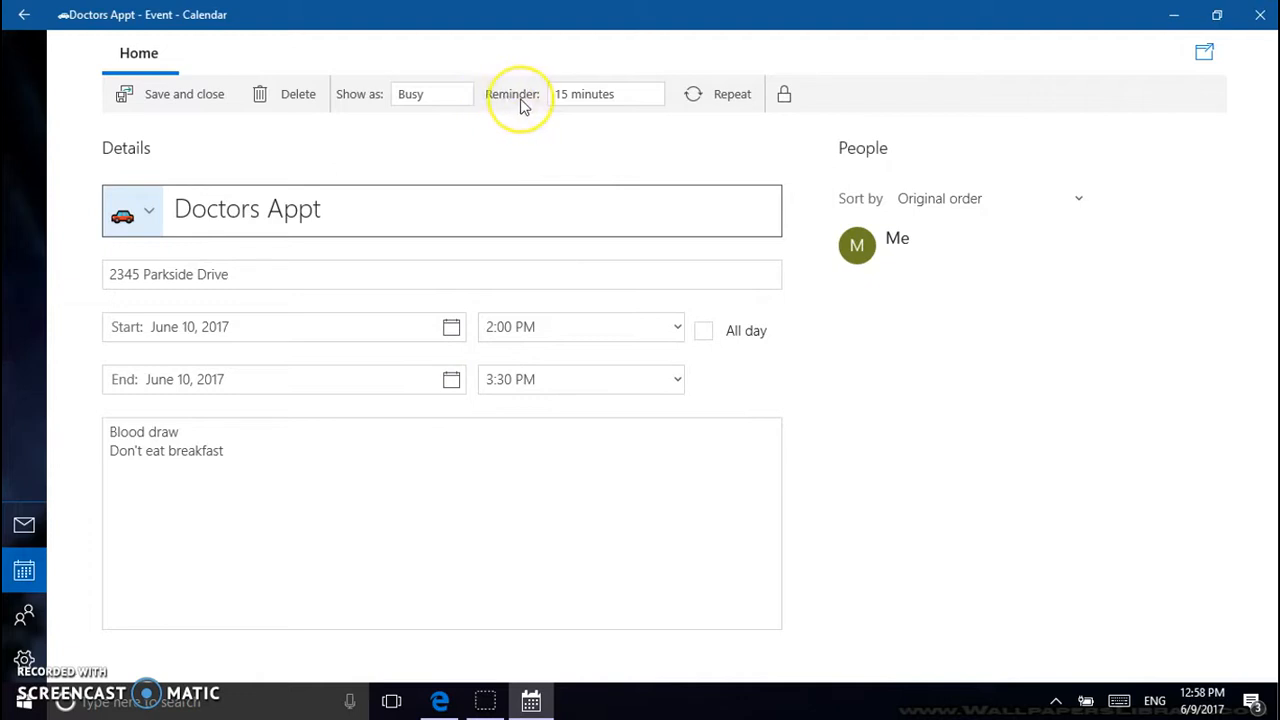
{"action": "mouse_move", "coordinate": [520, 100]}
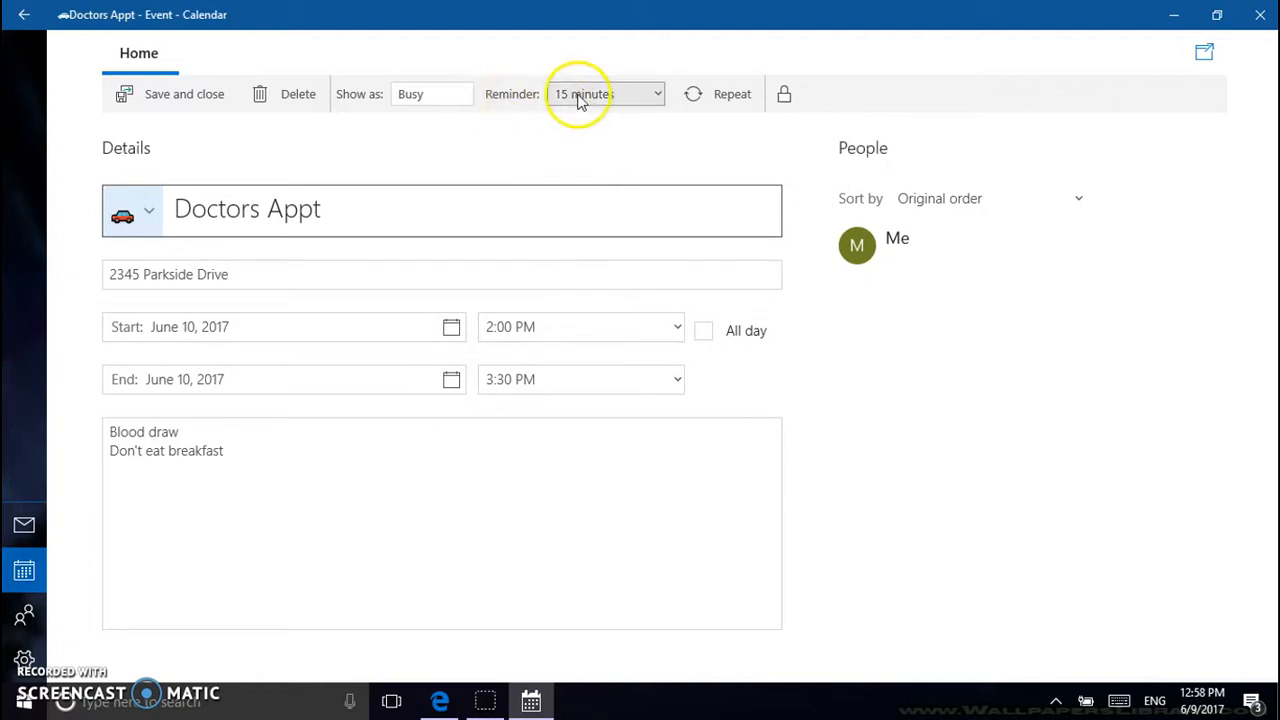
Step: Change the Doctors Appt reminder from 15 minutes to 30 minutes before
{"action": "left_click", "coordinate": [604, 94]}
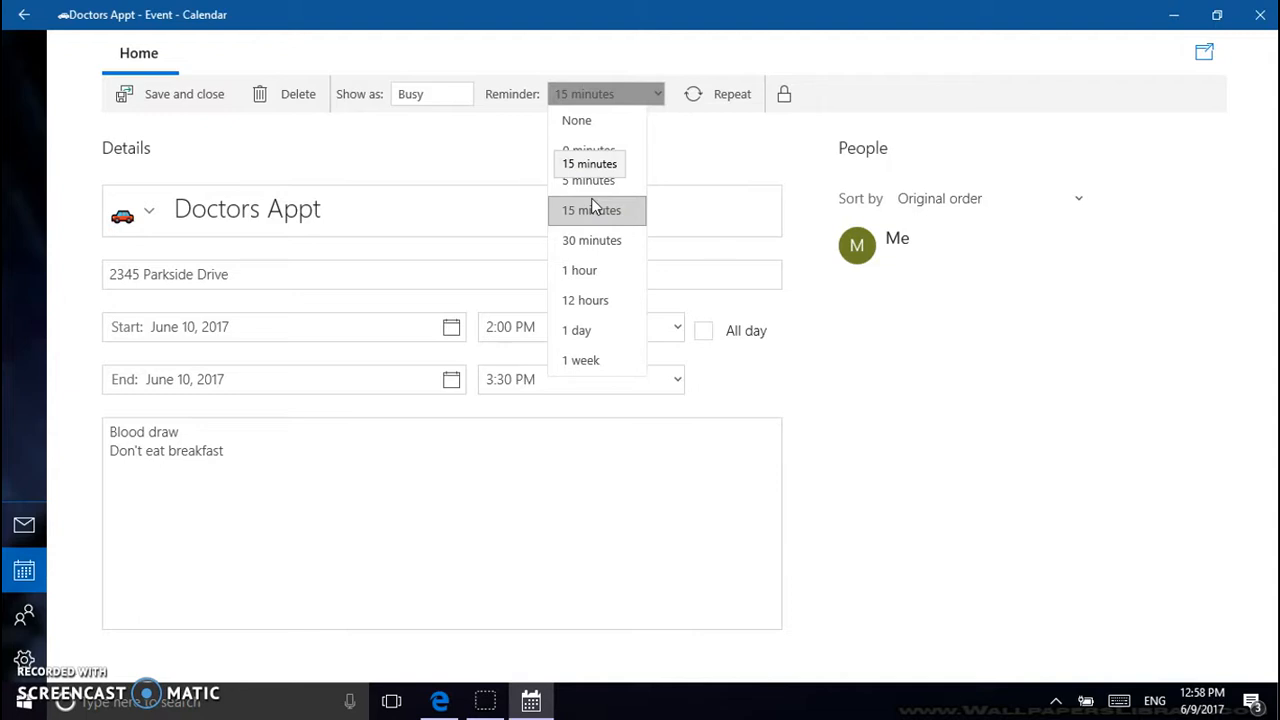
{"action": "mouse_move", "coordinate": [592, 300]}
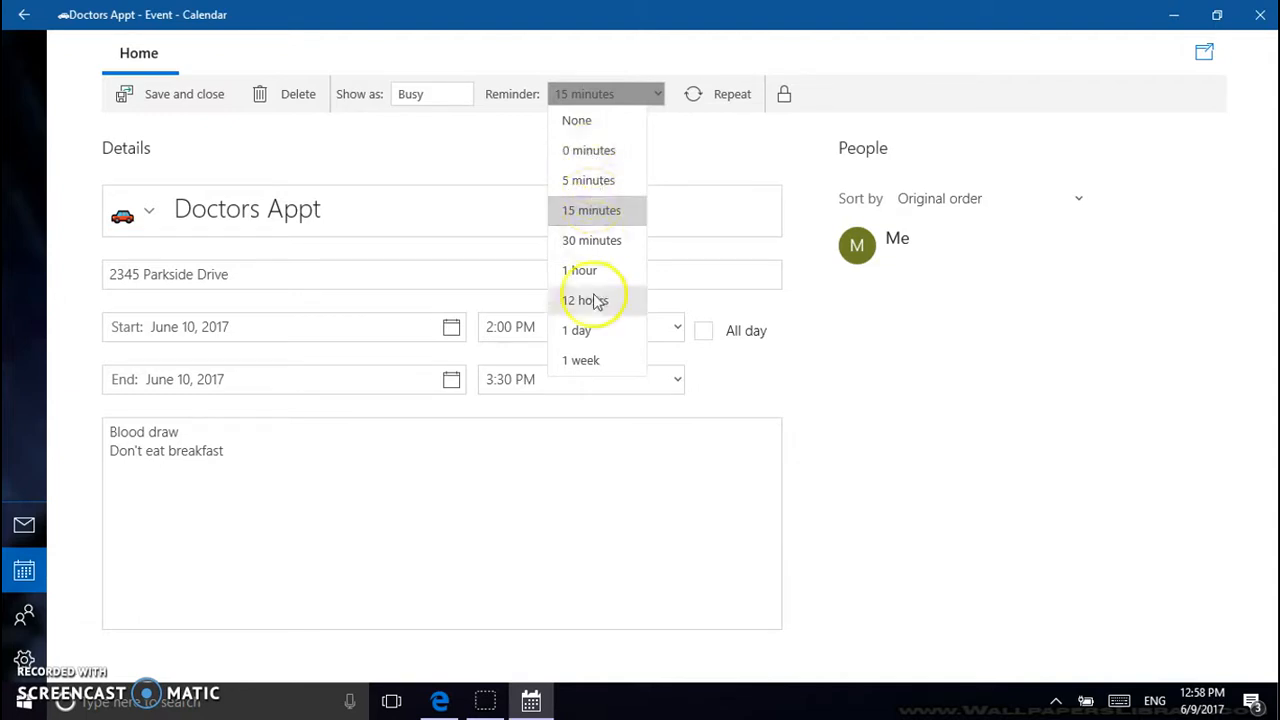
{"action": "mouse_move", "coordinate": [616, 328]}
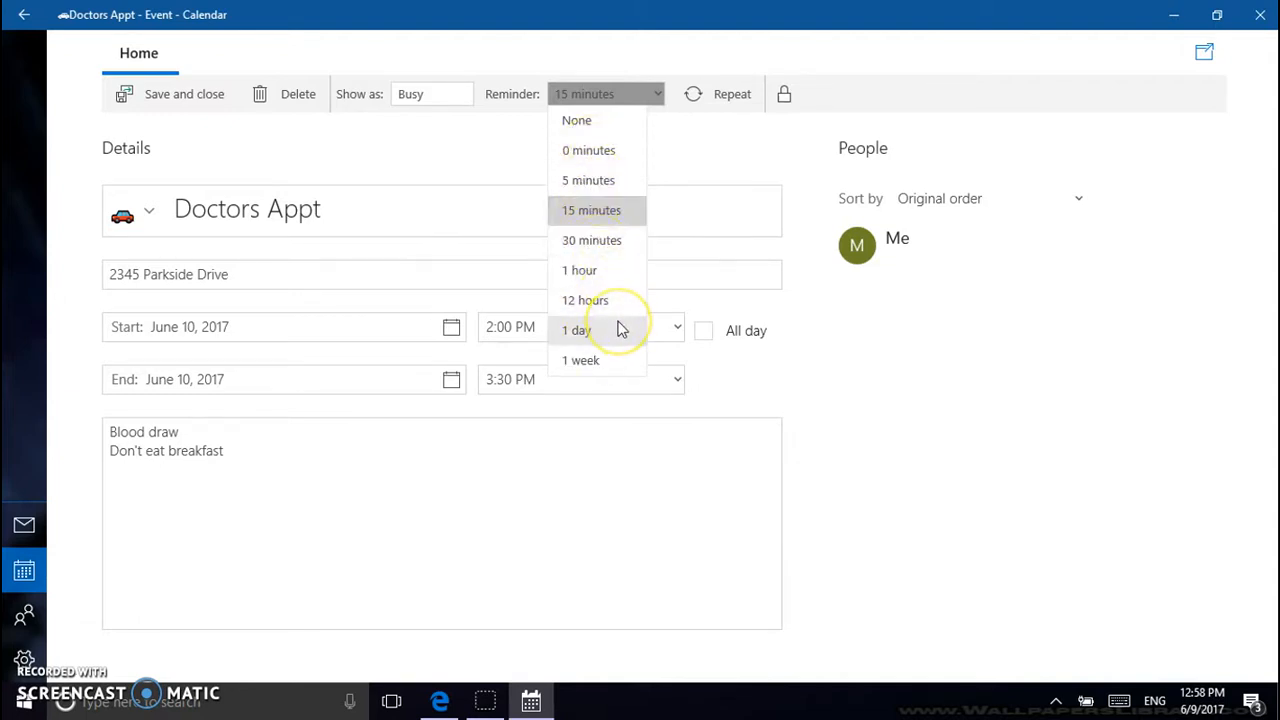
{"action": "mouse_move", "coordinate": [616, 330]}
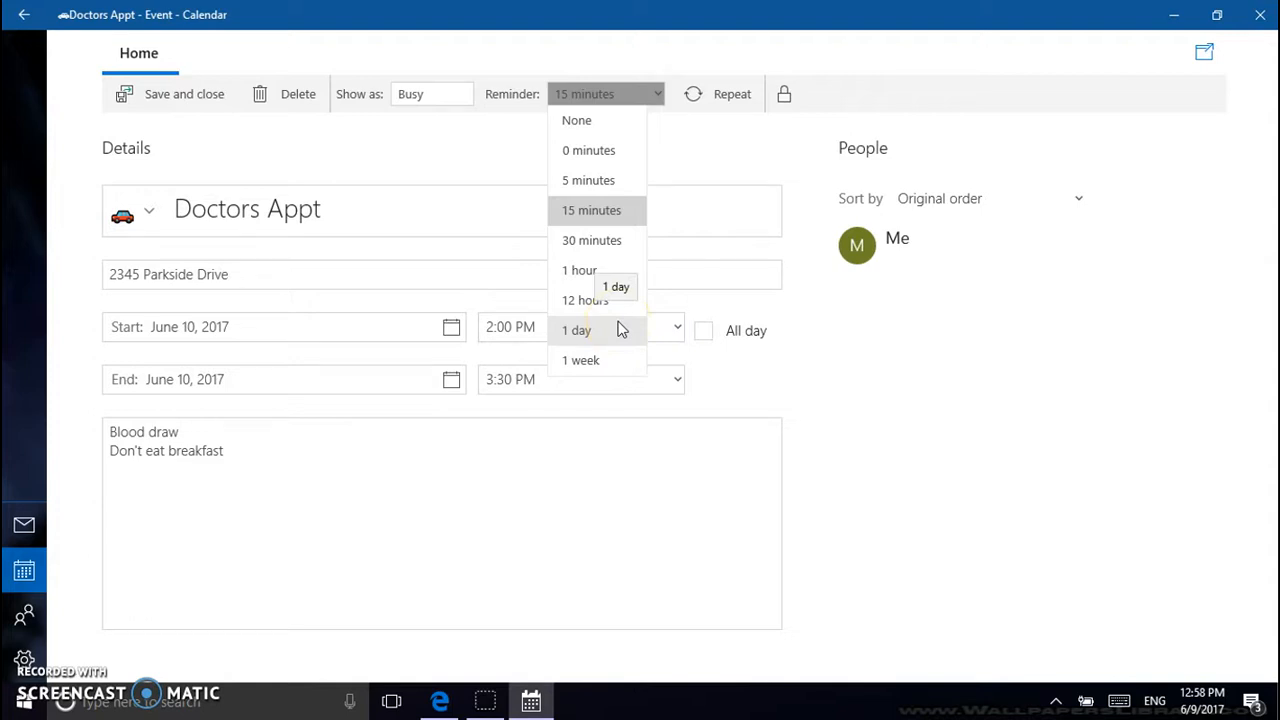
{"action": "mouse_move", "coordinate": [616, 236]}
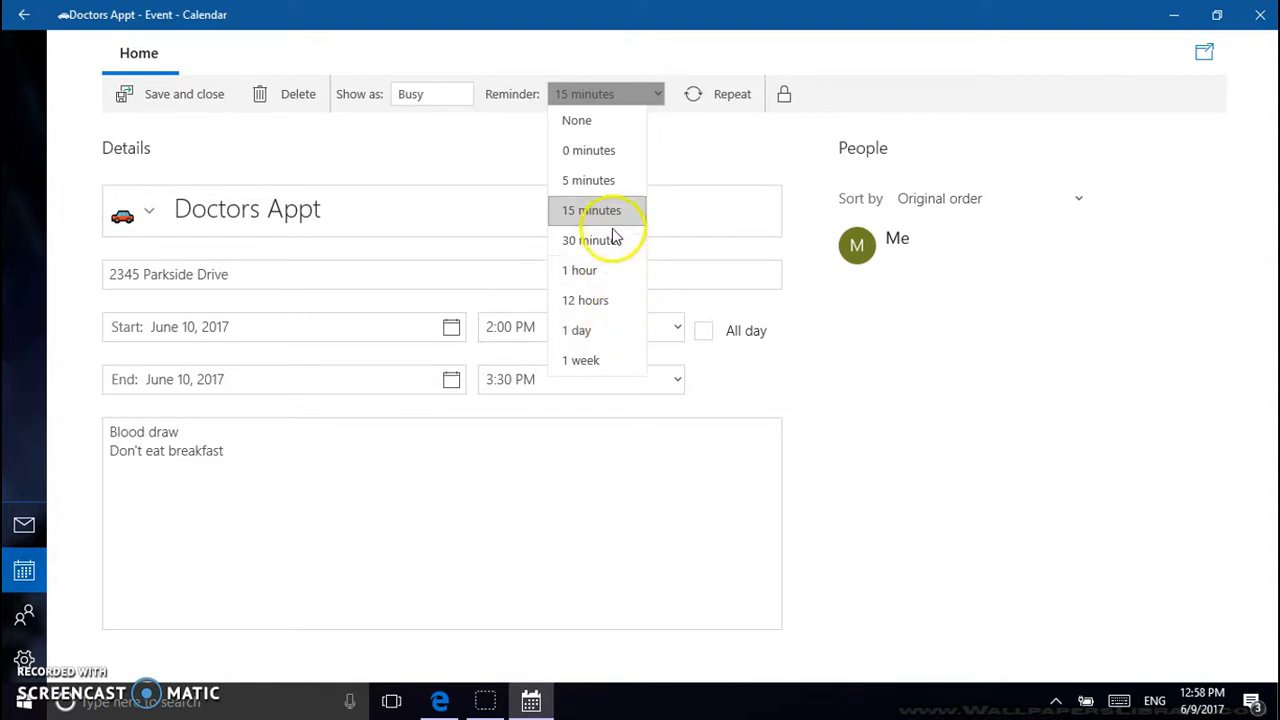
{"action": "left_click", "coordinate": [588, 240]}
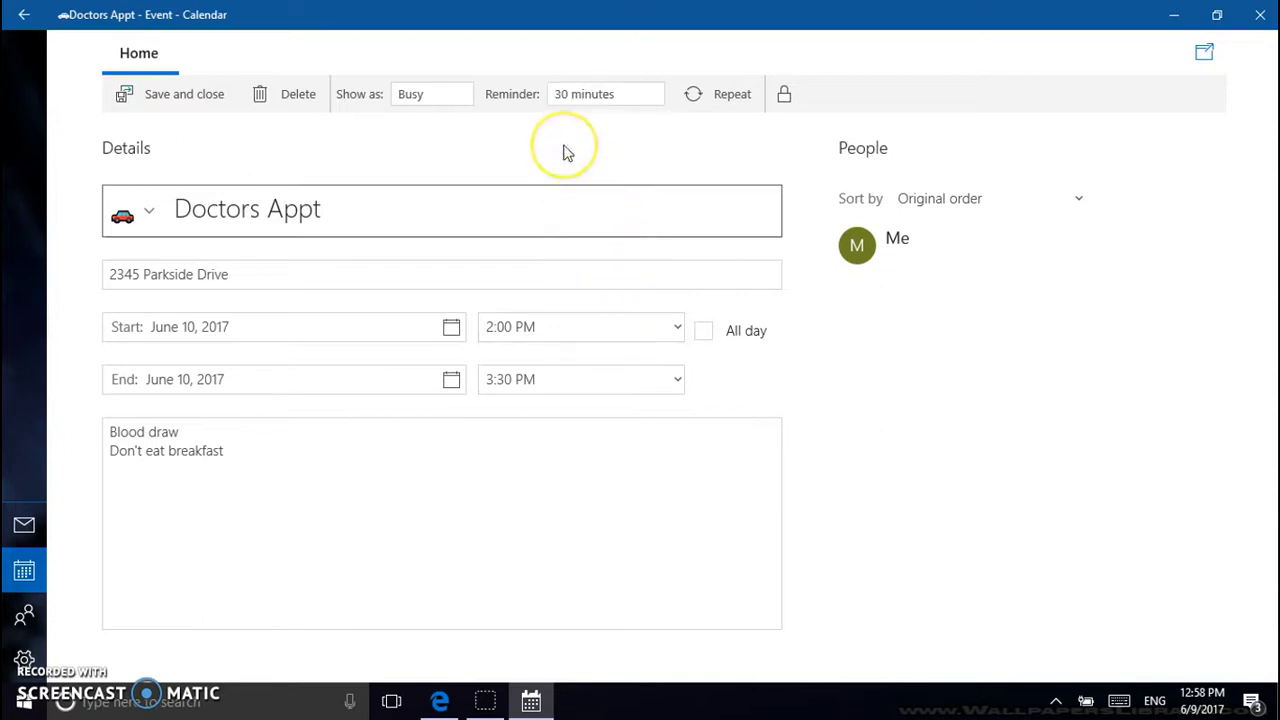
{"action": "mouse_move", "coordinate": [564, 148]}
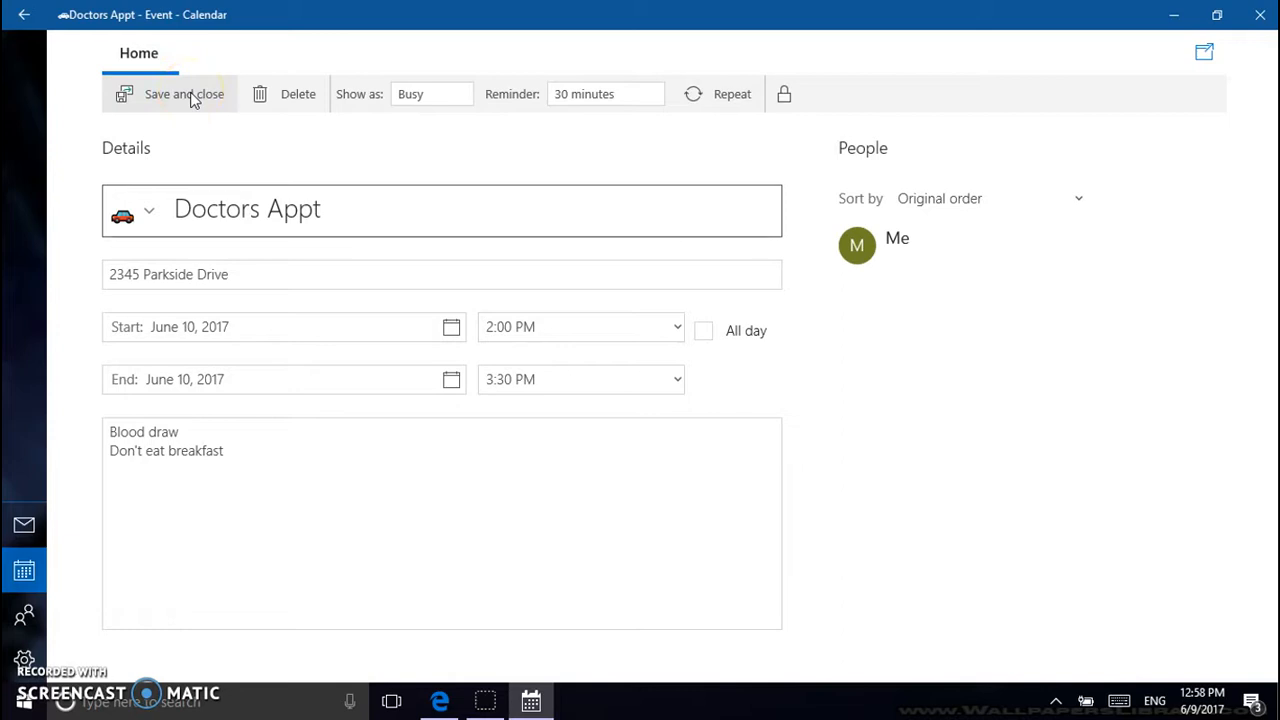
{"action": "mouse_move", "coordinate": [660, 94]}
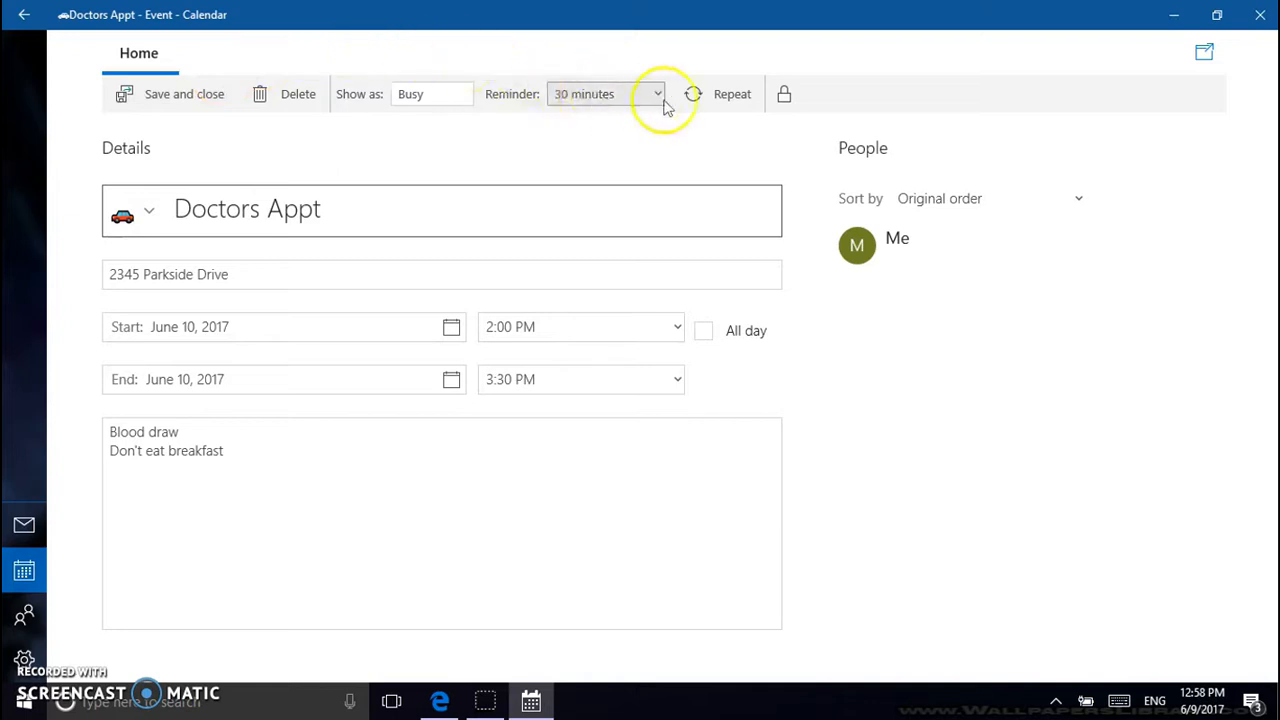
Step: Turn on Repeat for Doctors Appt, defaulting to weekly every Saturday from June 10, 2017
{"action": "left_click", "coordinate": [732, 94]}
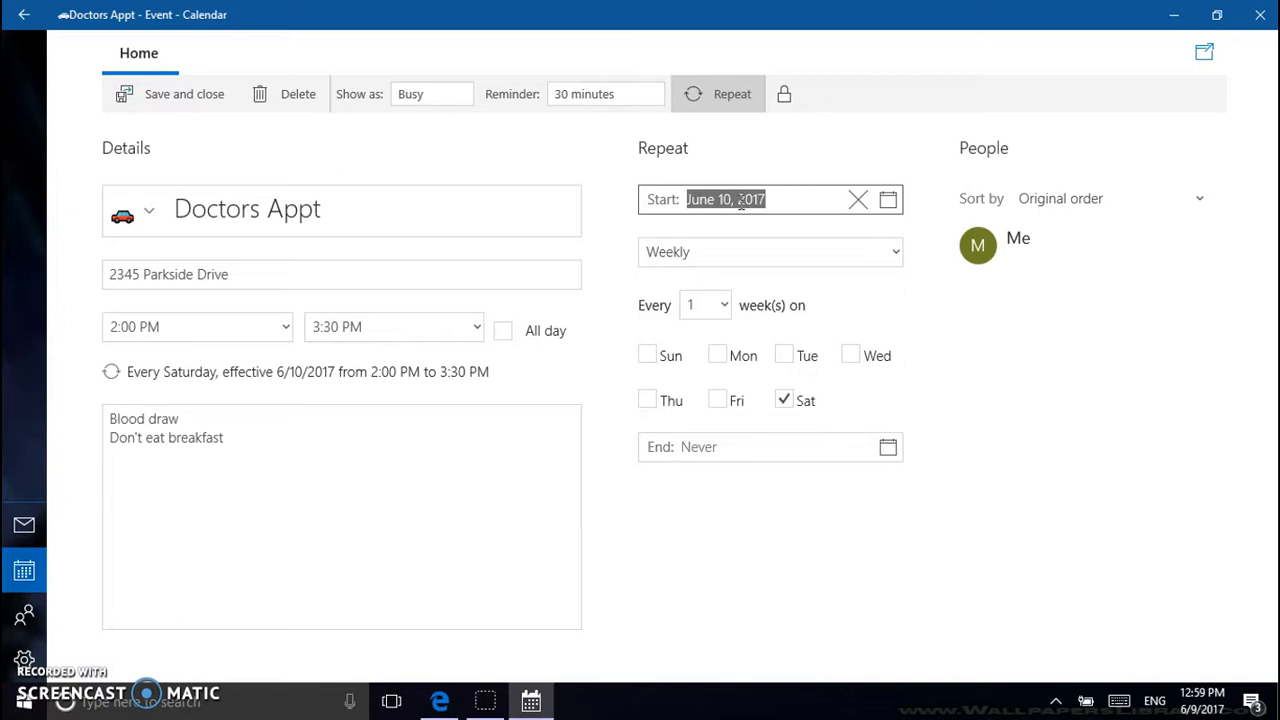
{"action": "left_click", "coordinate": [770, 252]}
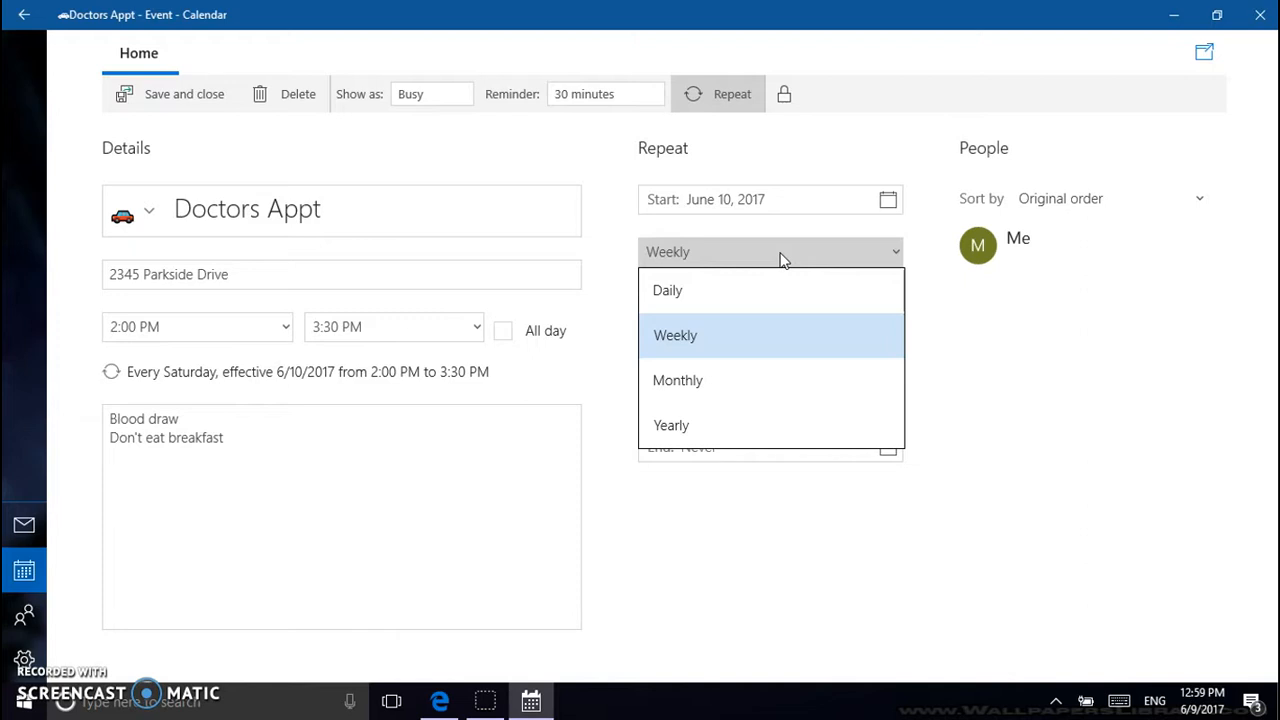
{"action": "mouse_move", "coordinate": [724, 336]}
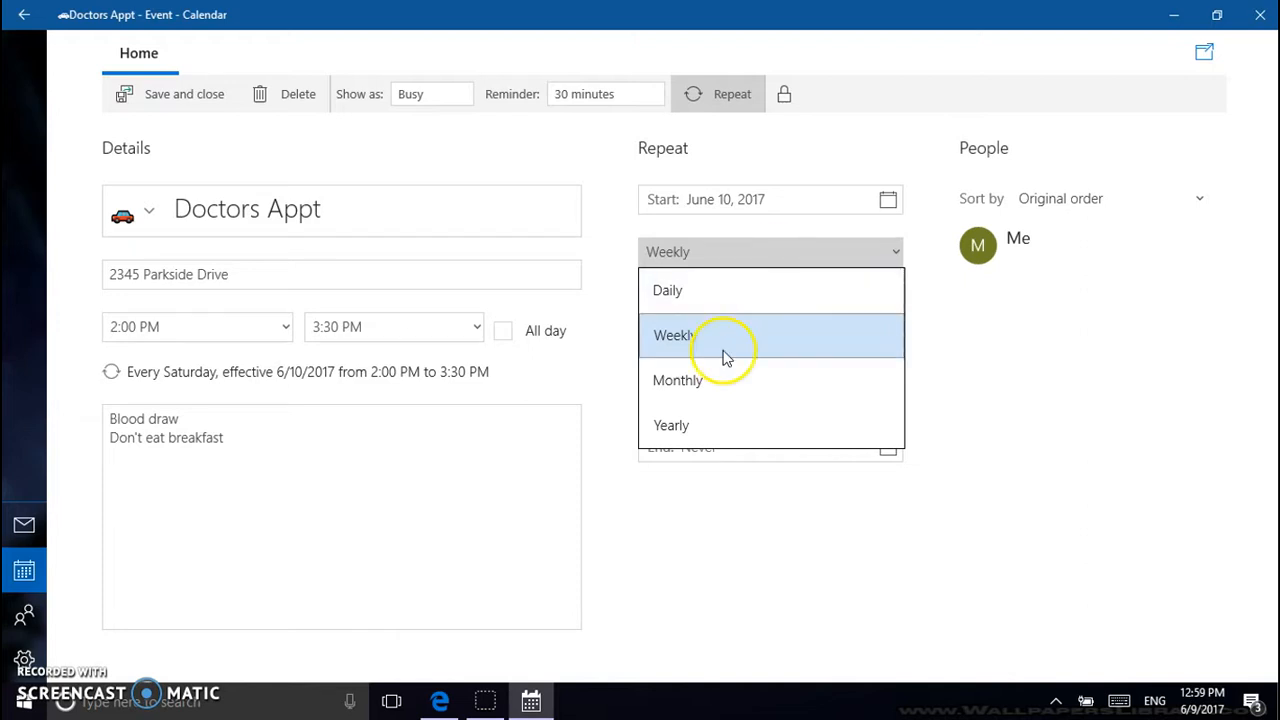
{"action": "mouse_move", "coordinate": [730, 424]}
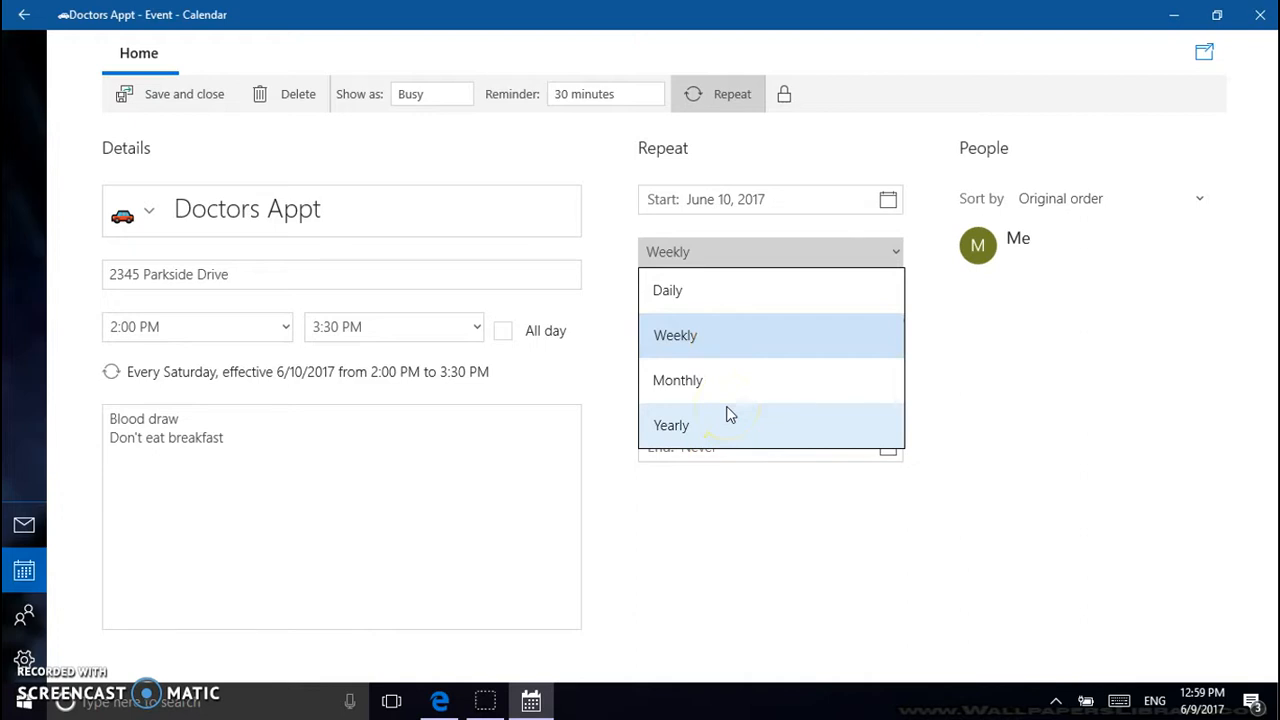
{"action": "mouse_move", "coordinate": [716, 380]}
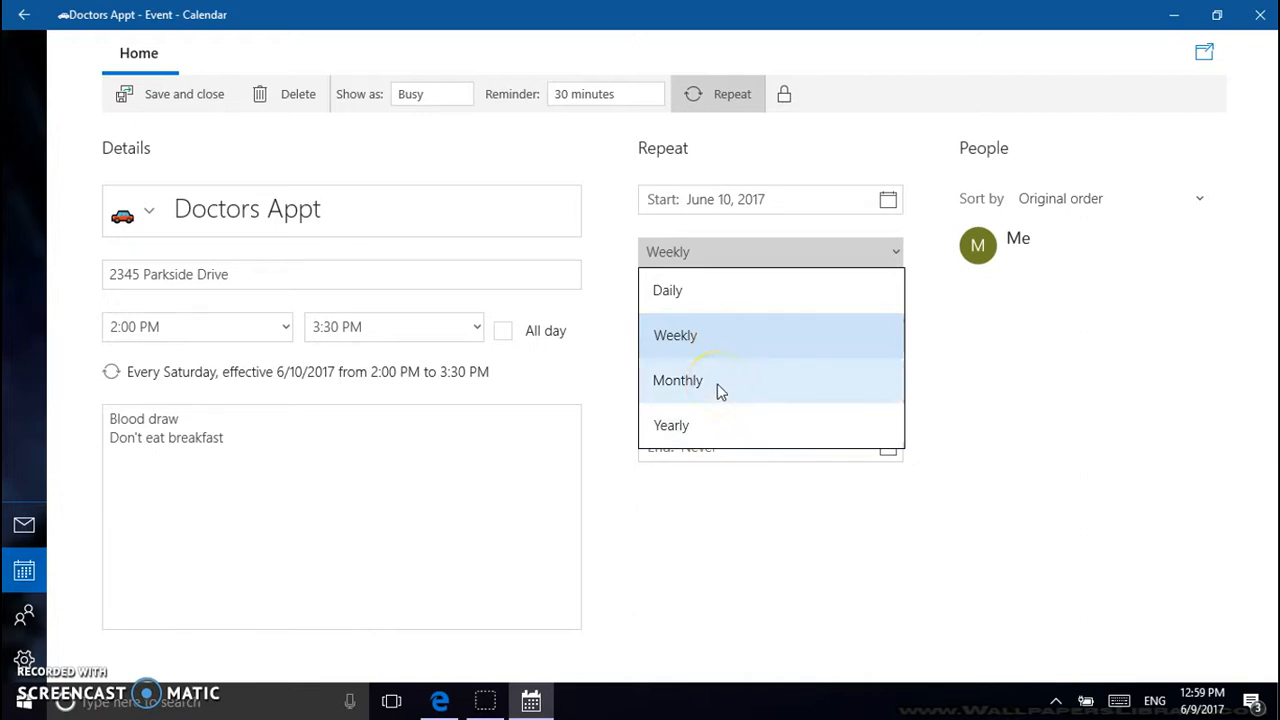
{"action": "left_click", "coordinate": [678, 380]}
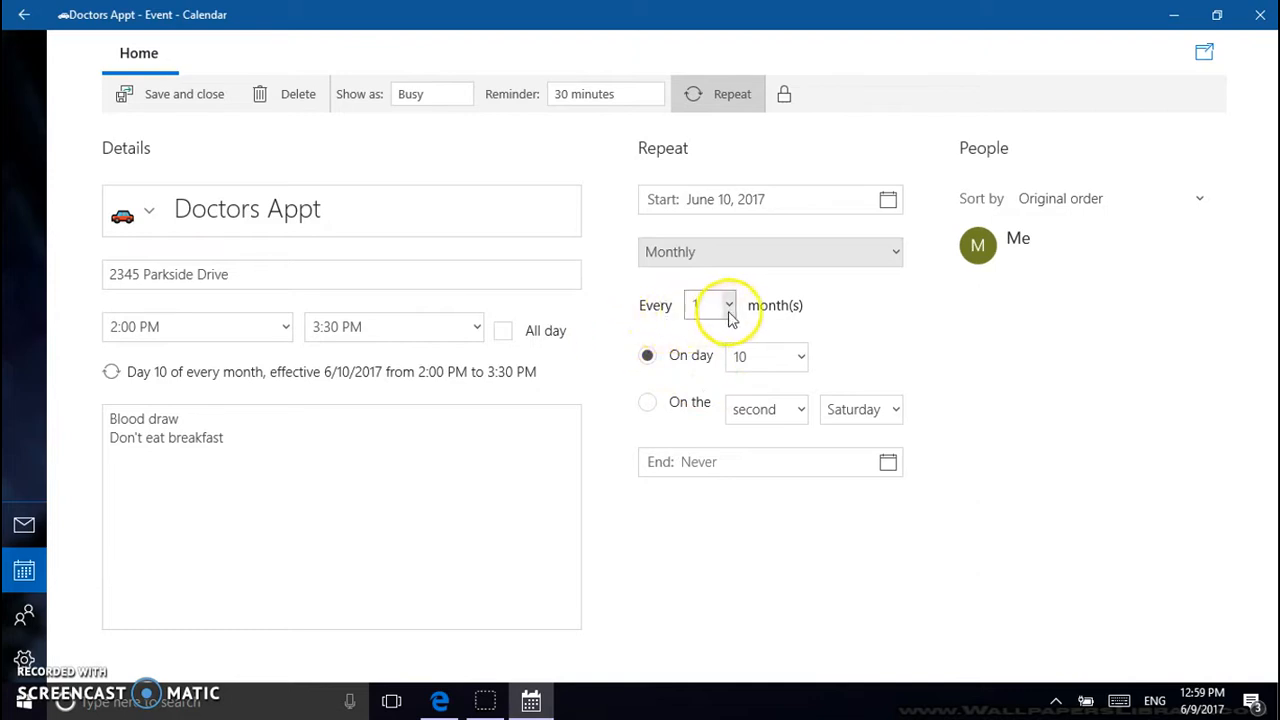
{"action": "left_click", "coordinate": [728, 304]}
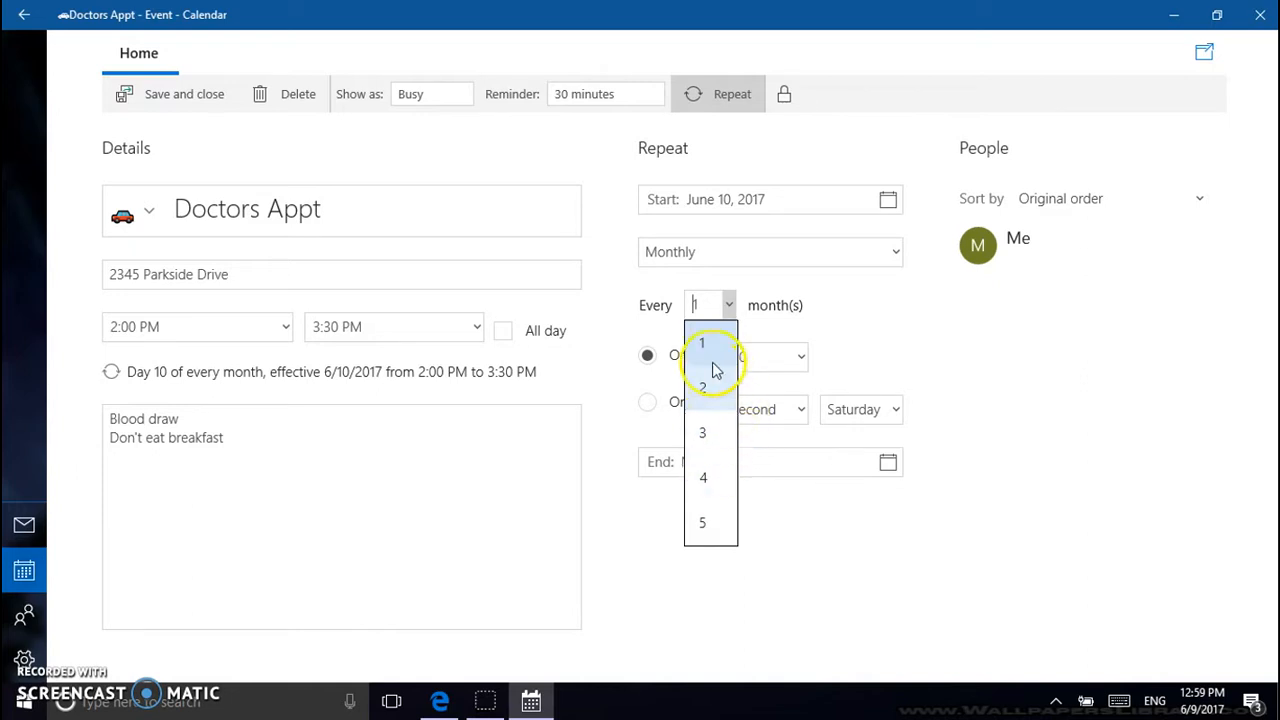
{"action": "left_click", "coordinate": [702, 342]}
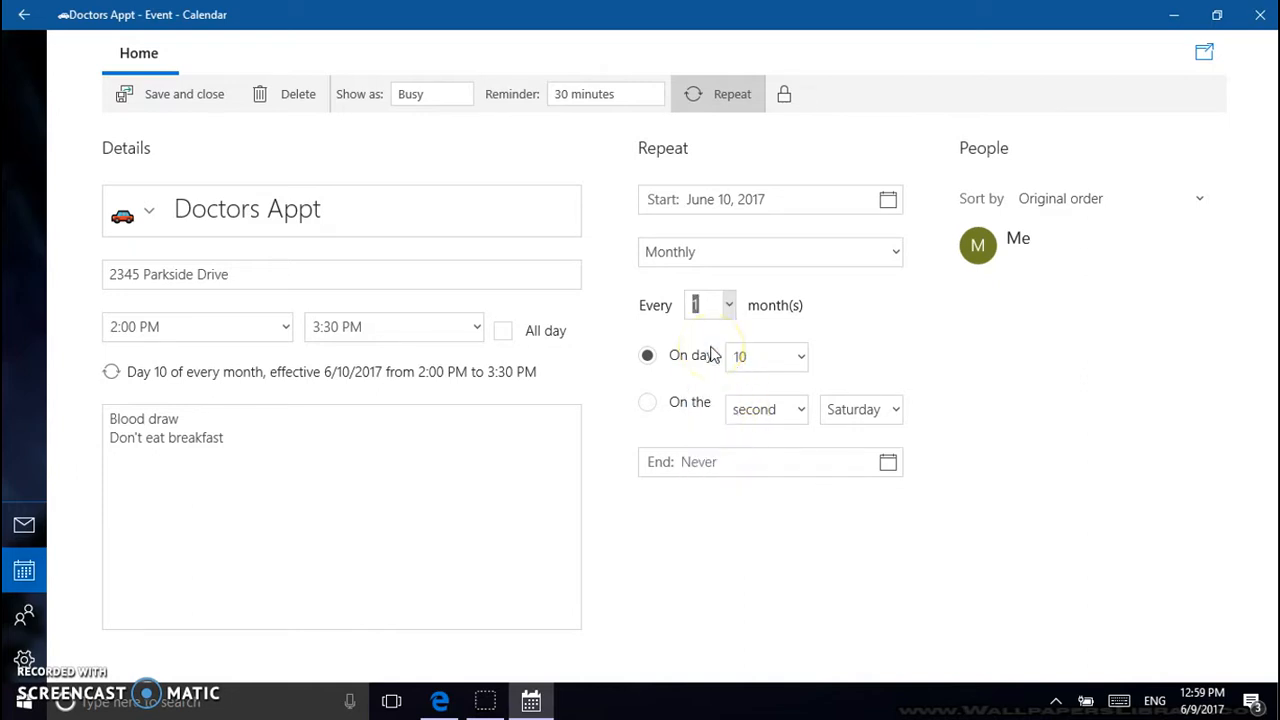
{"action": "left_click", "coordinate": [764, 356]}
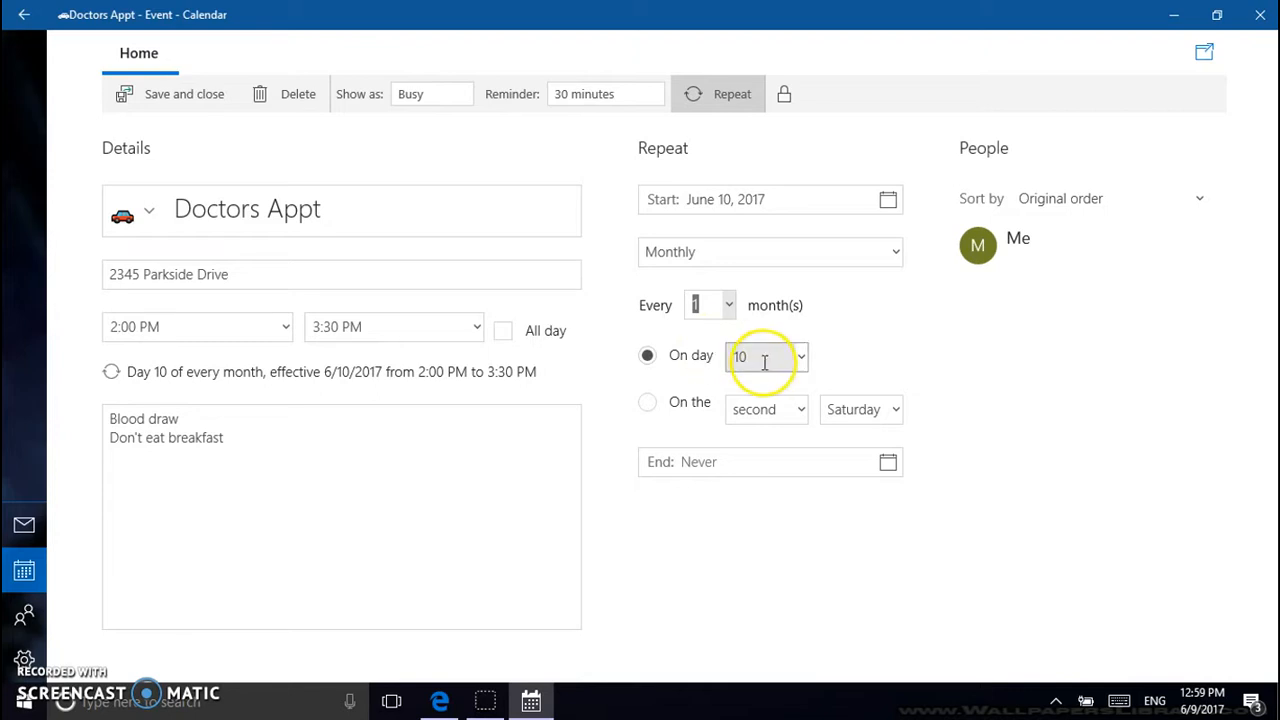
{"action": "mouse_move", "coordinate": [832, 380]}
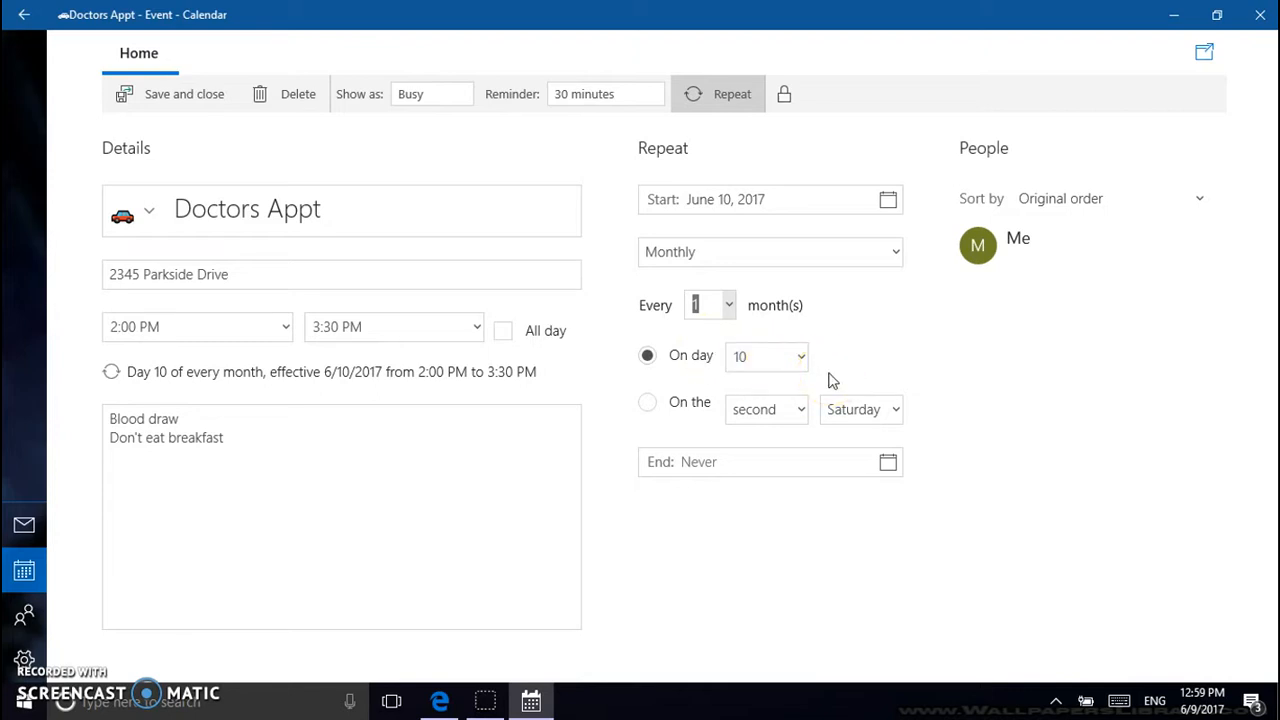
{"action": "mouse_move", "coordinate": [770, 356]}
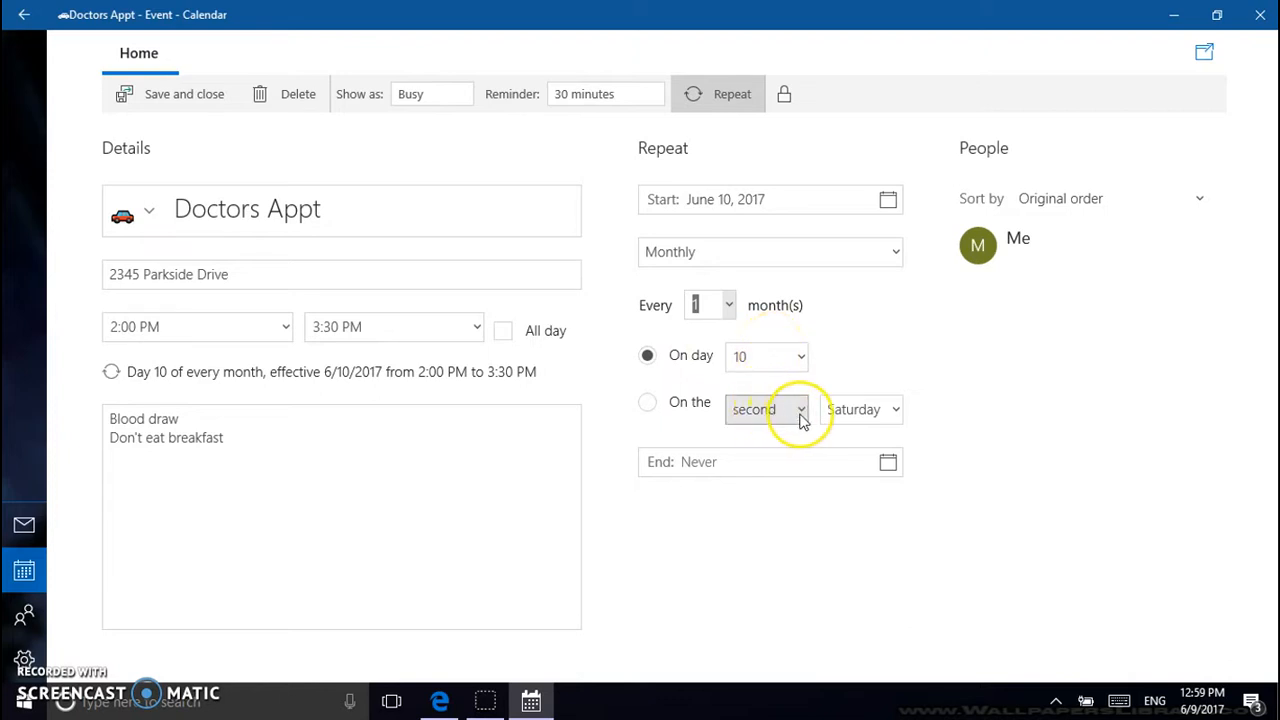
{"action": "left_click", "coordinate": [768, 408]}
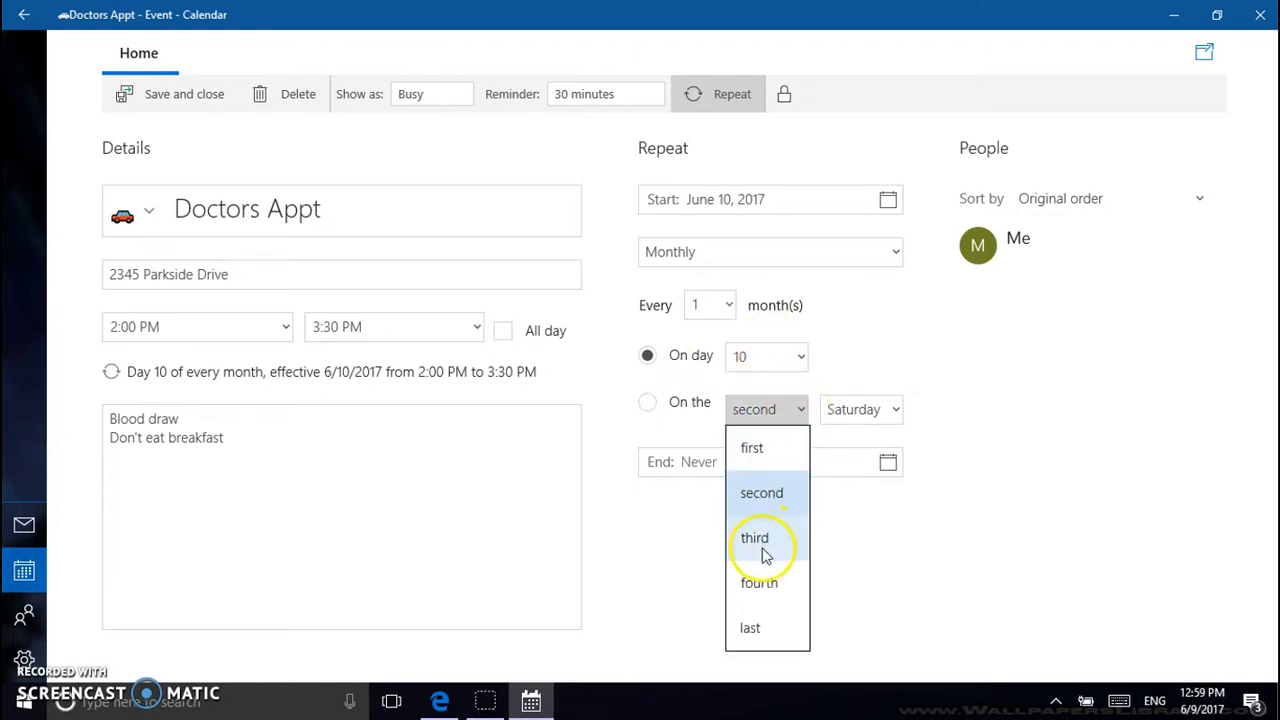
{"action": "mouse_move", "coordinate": [840, 374]}
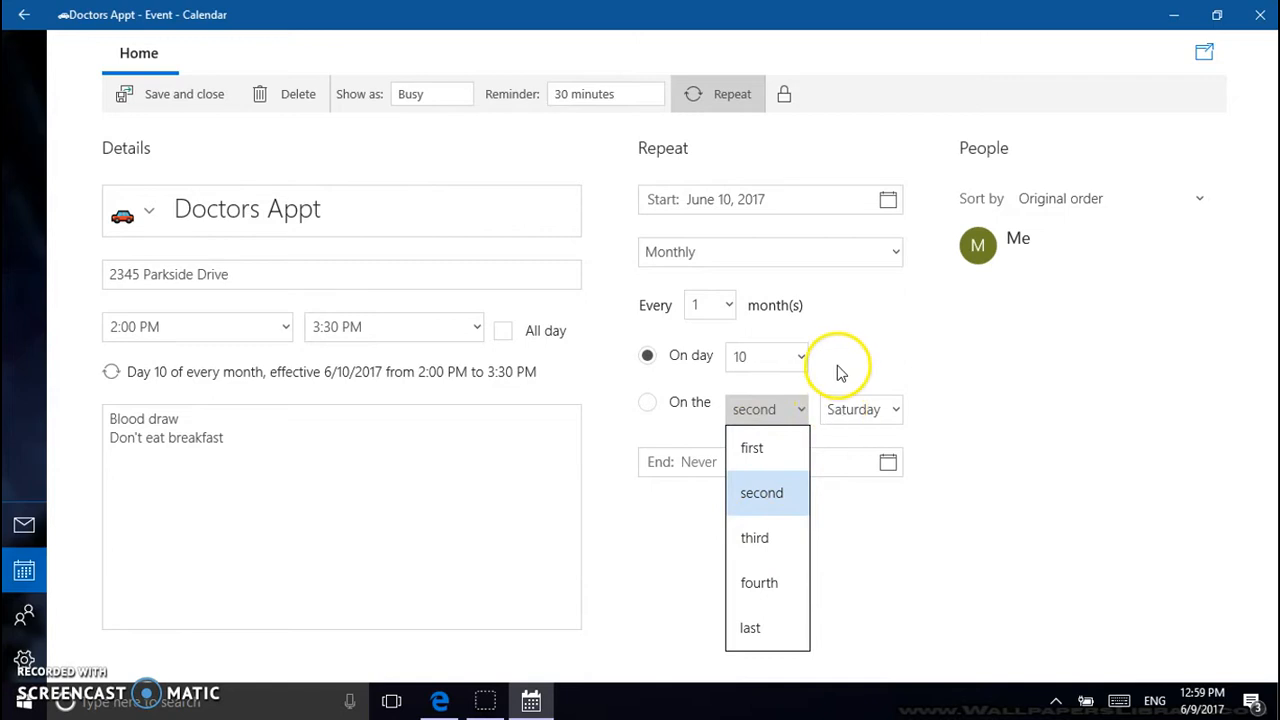
{"action": "left_click", "coordinate": [760, 492]}
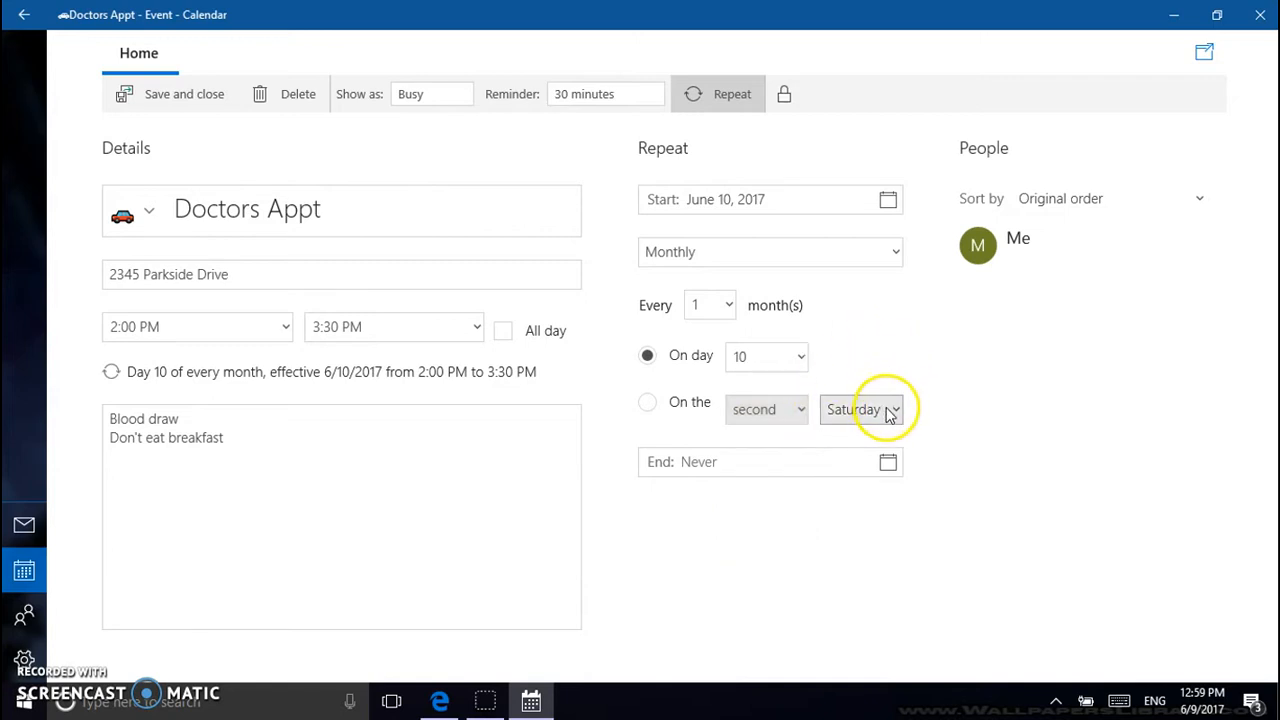
{"action": "left_click", "coordinate": [860, 408]}
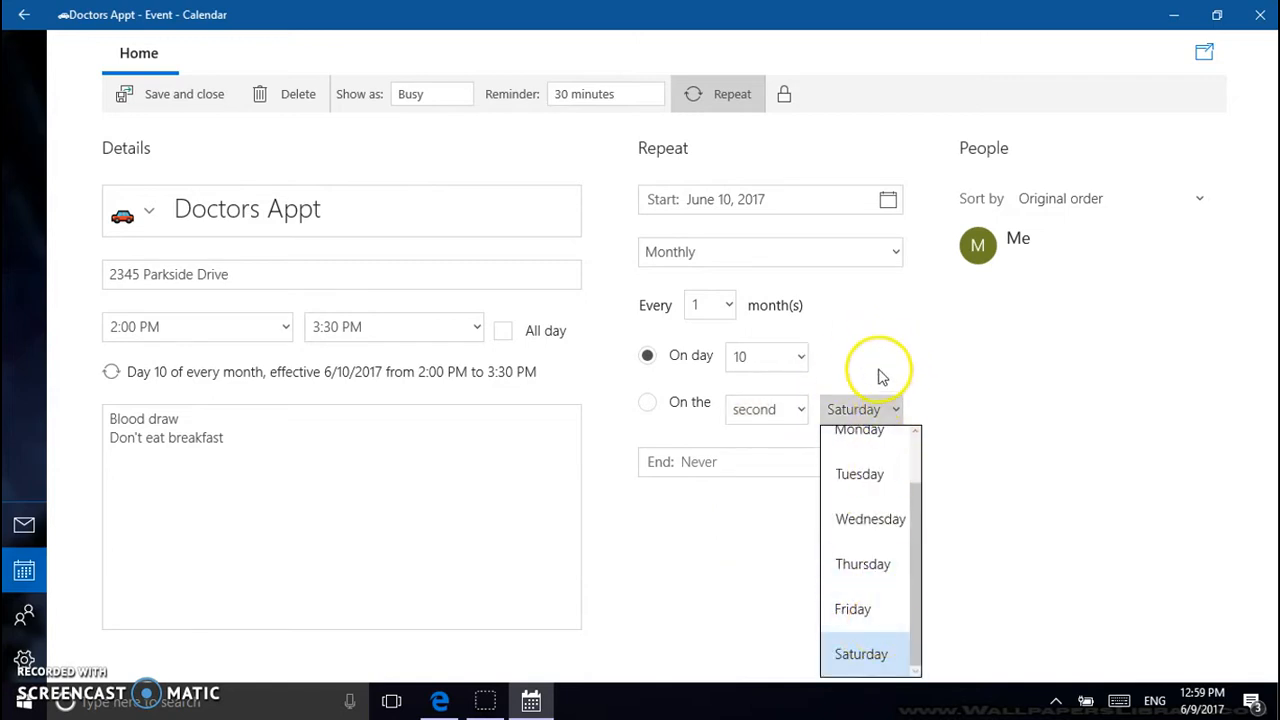
{"action": "left_click", "coordinate": [860, 652]}
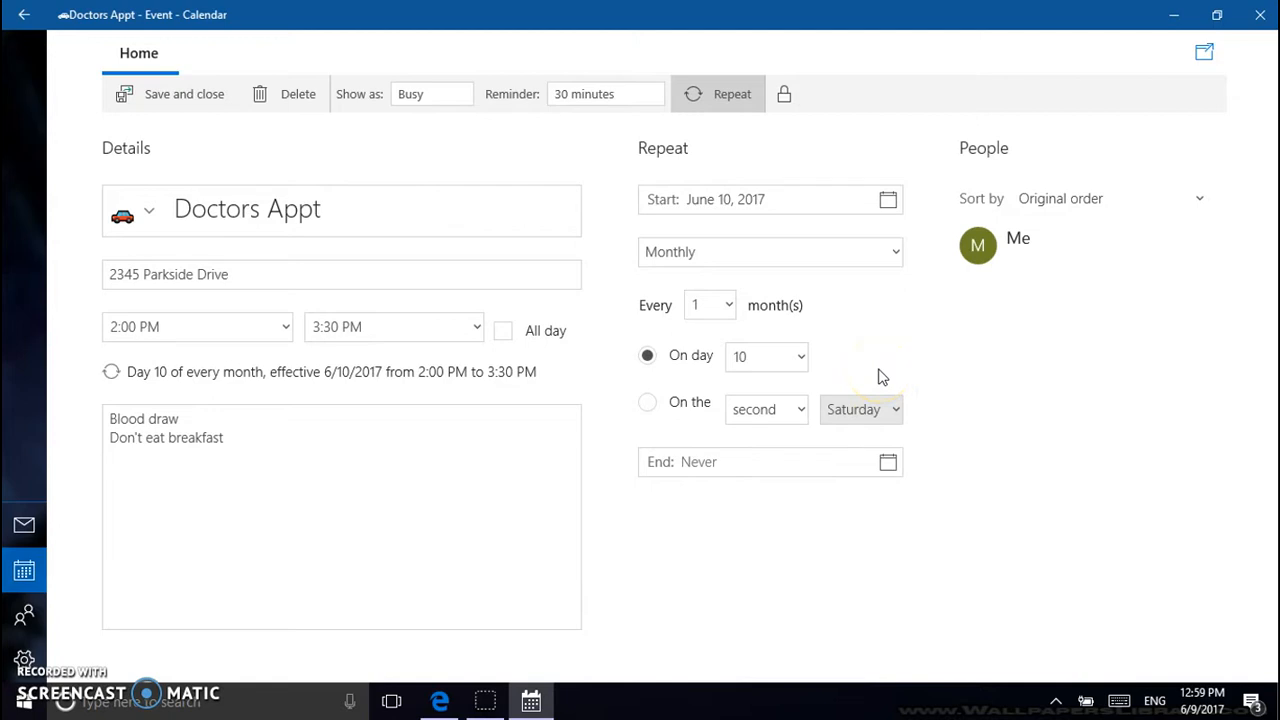
{"action": "left_click", "coordinate": [760, 356]}
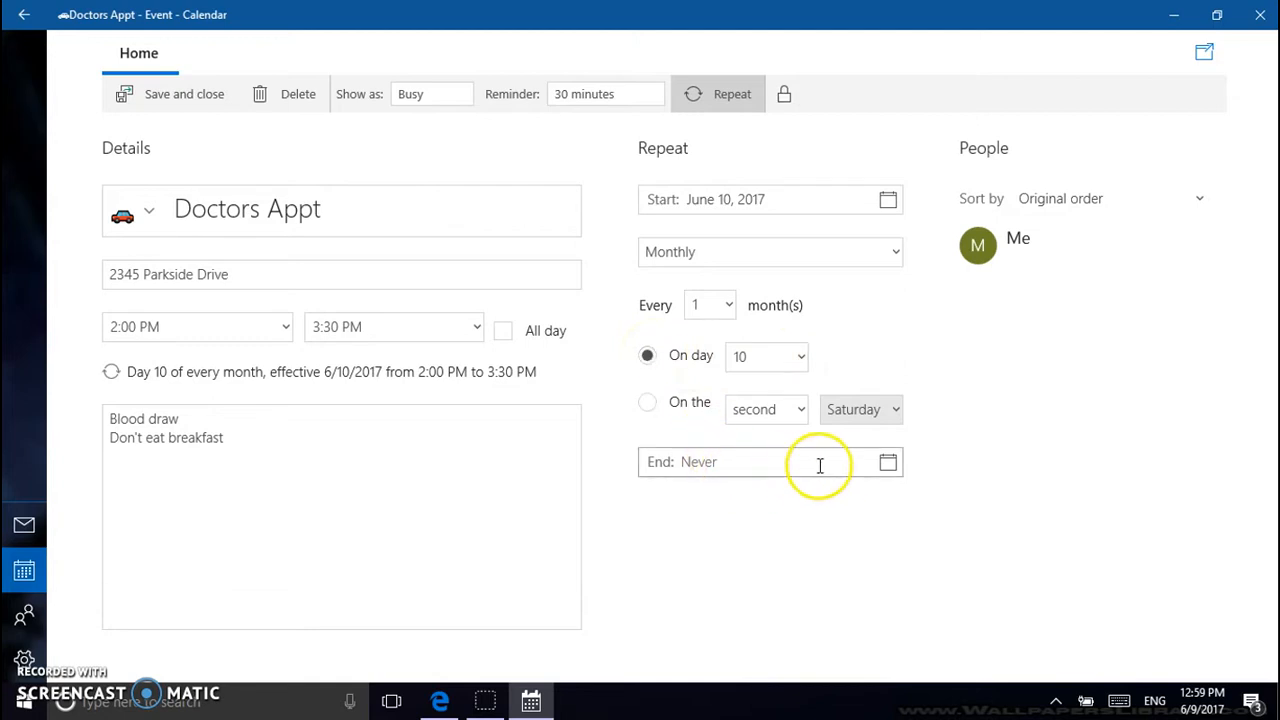
{"action": "mouse_move", "coordinate": [866, 496]}
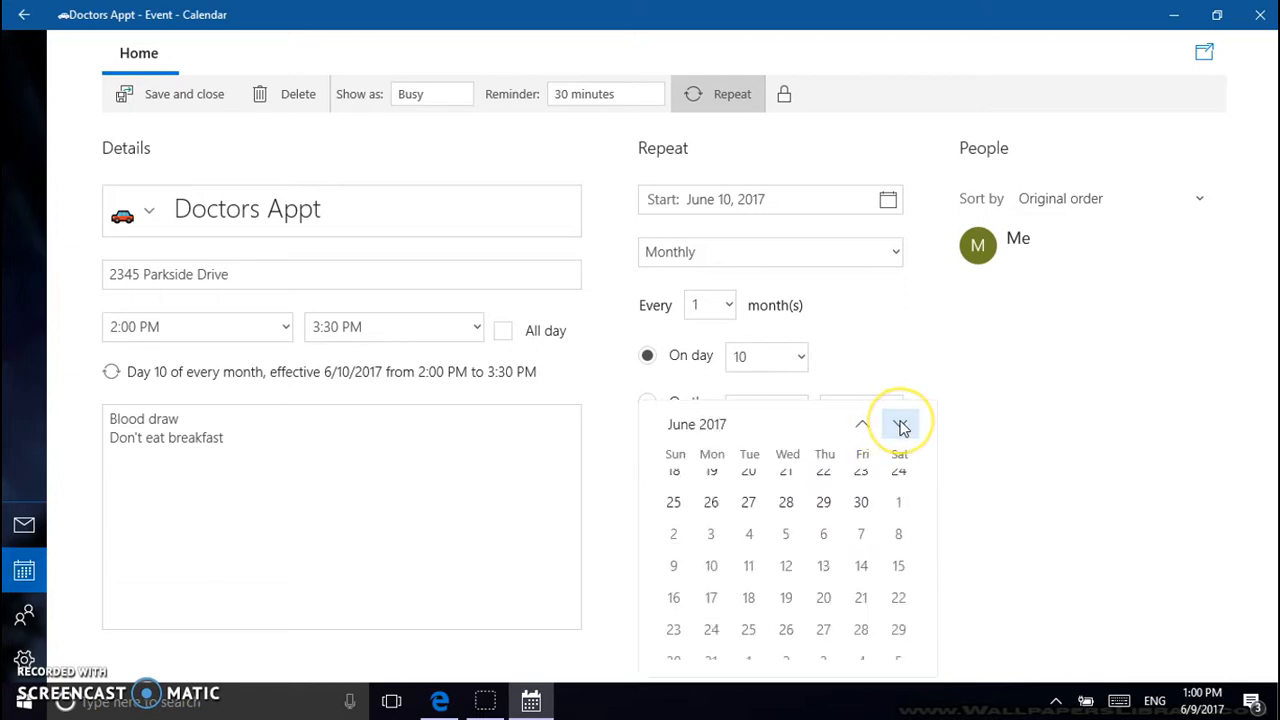
Step: End the monthly day-10 repeat on December 30, 2017
{"action": "left_click", "coordinate": [900, 424]}
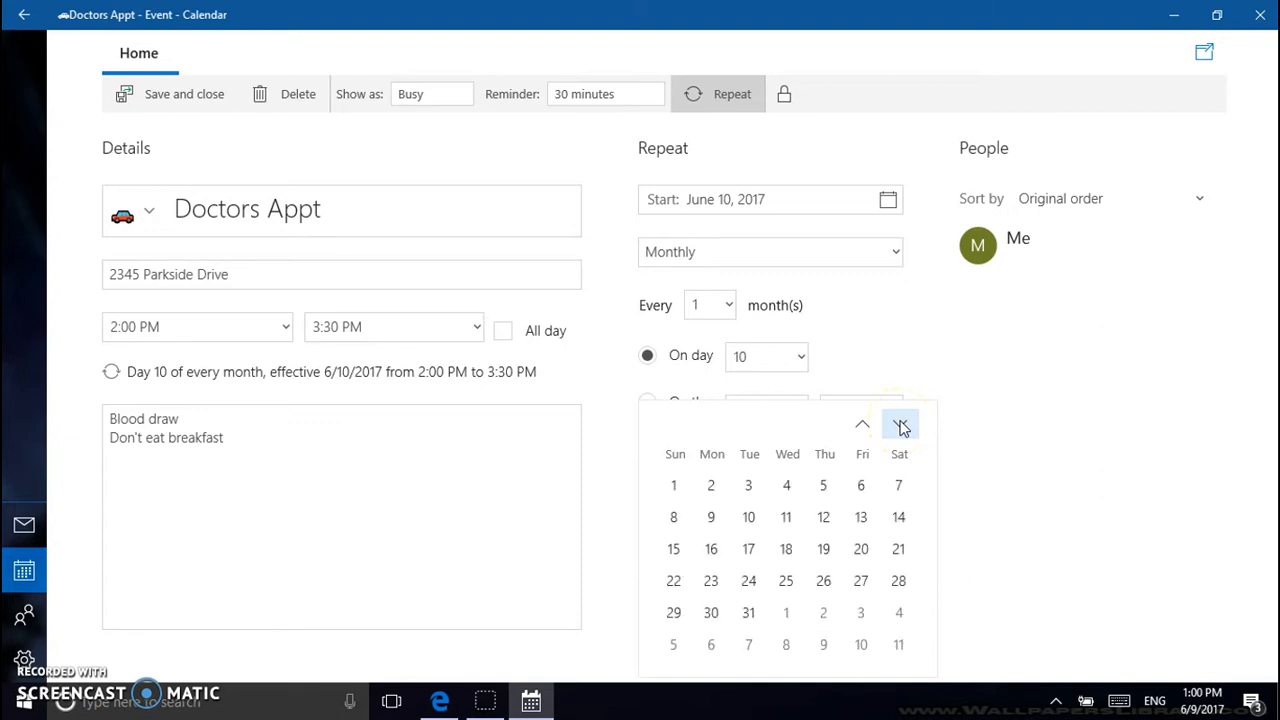
{"action": "left_click", "coordinate": [900, 424]}
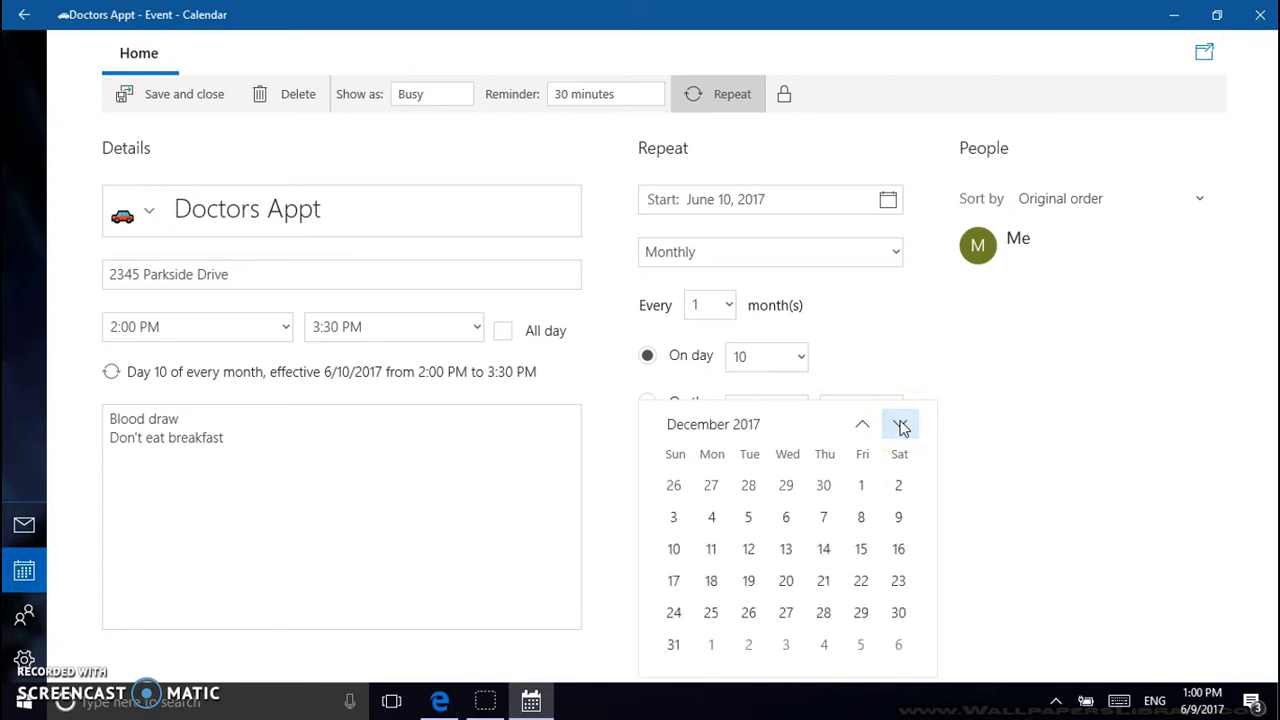
{"action": "left_click", "coordinate": [898, 612]}
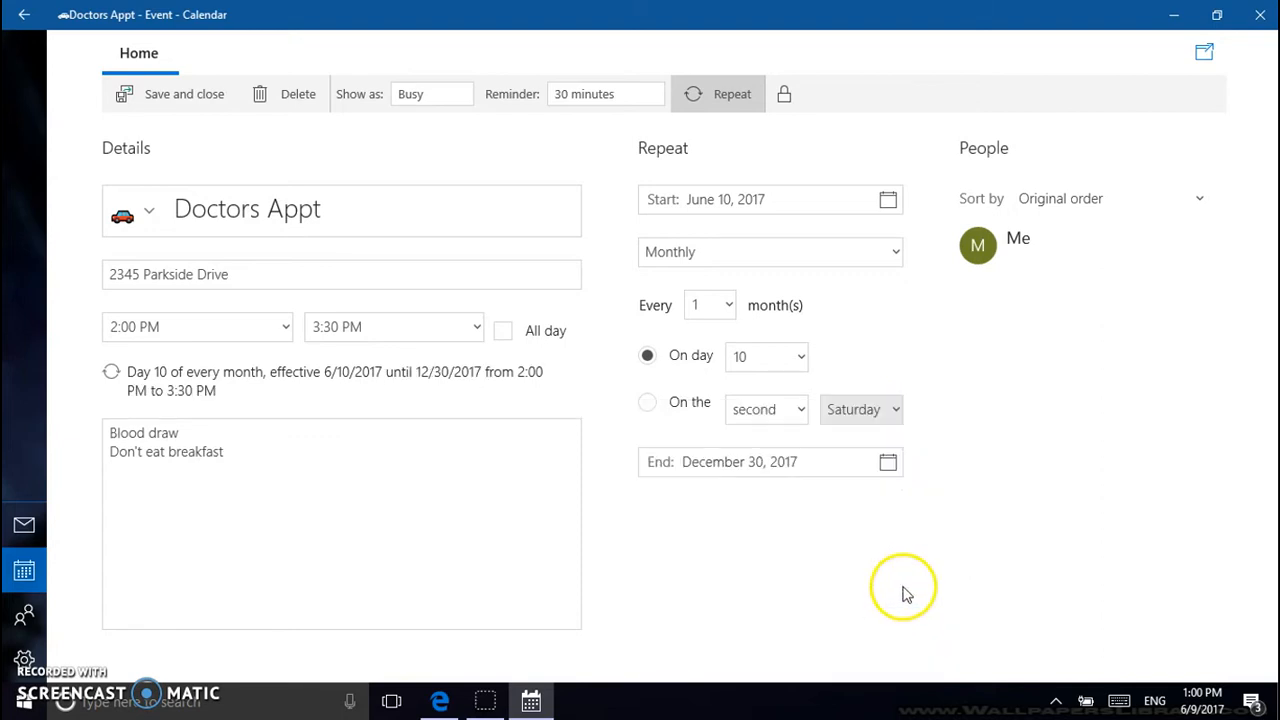
{"action": "mouse_move", "coordinate": [1040, 442]}
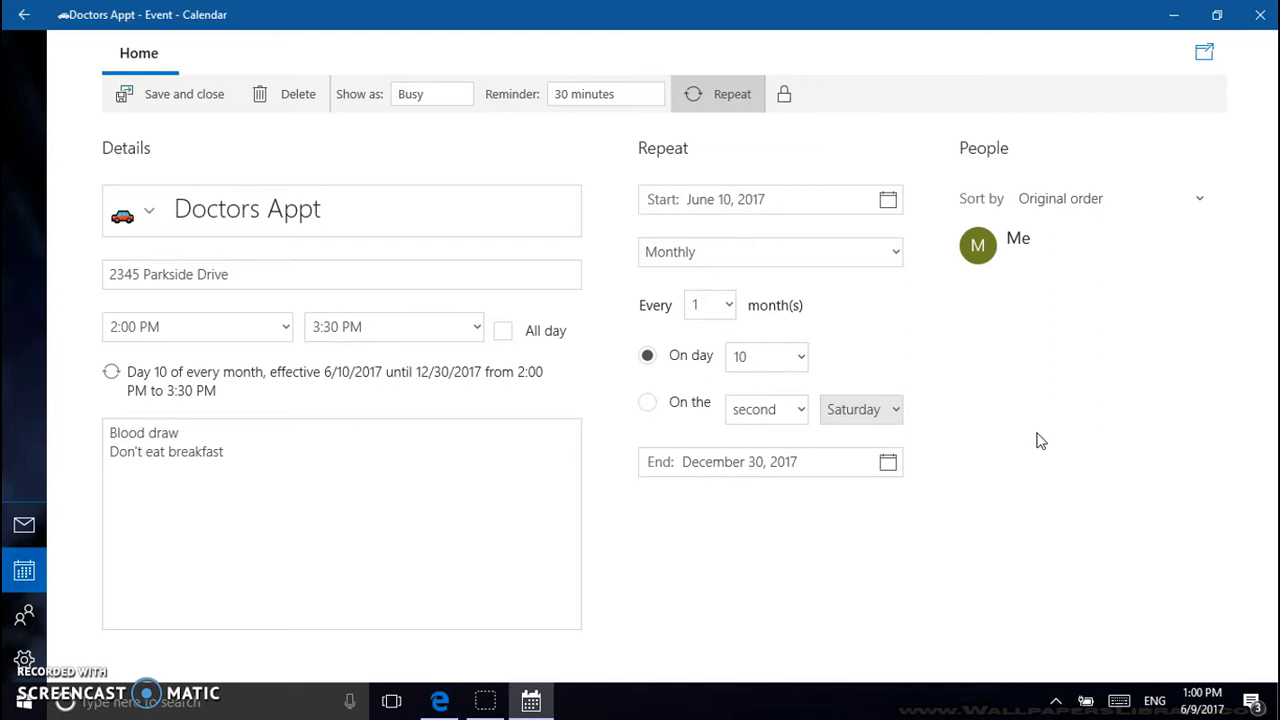
{"action": "mouse_move", "coordinate": [184, 94]}
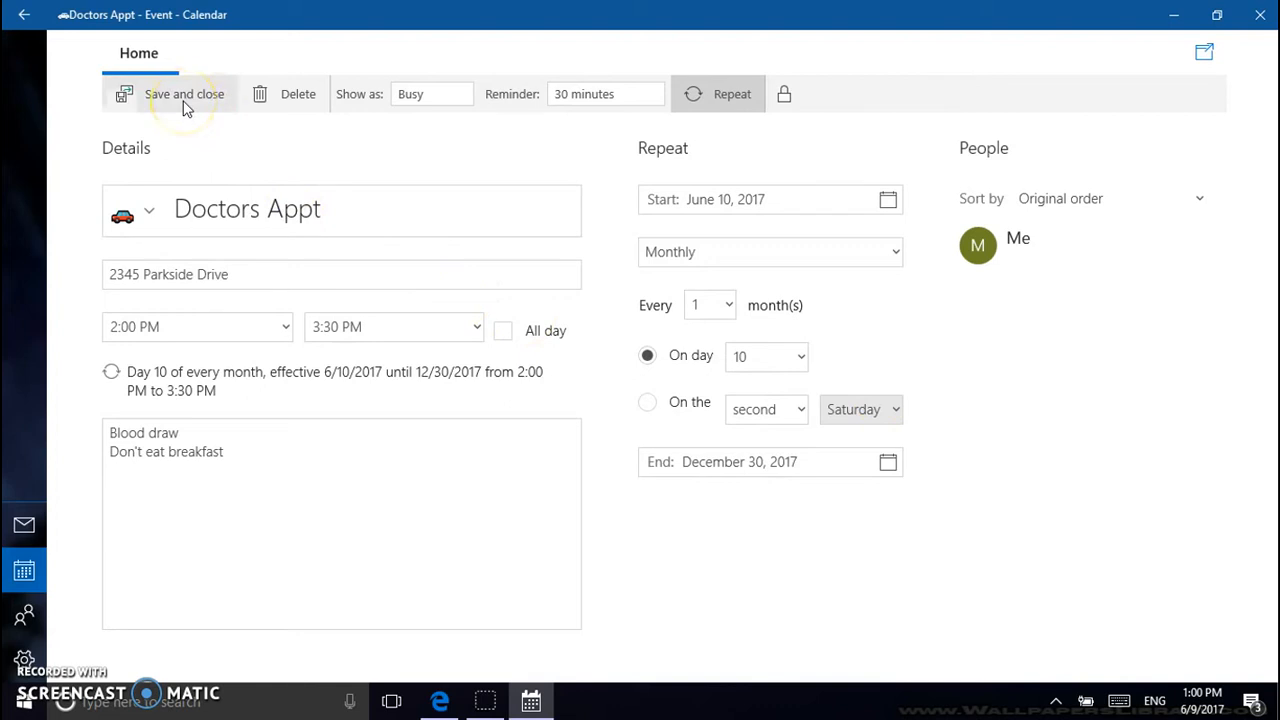
Step: Save Doctors Appt so it appears on Saturday, June 10 at 2 PM in month view
{"action": "left_click", "coordinate": [184, 94]}
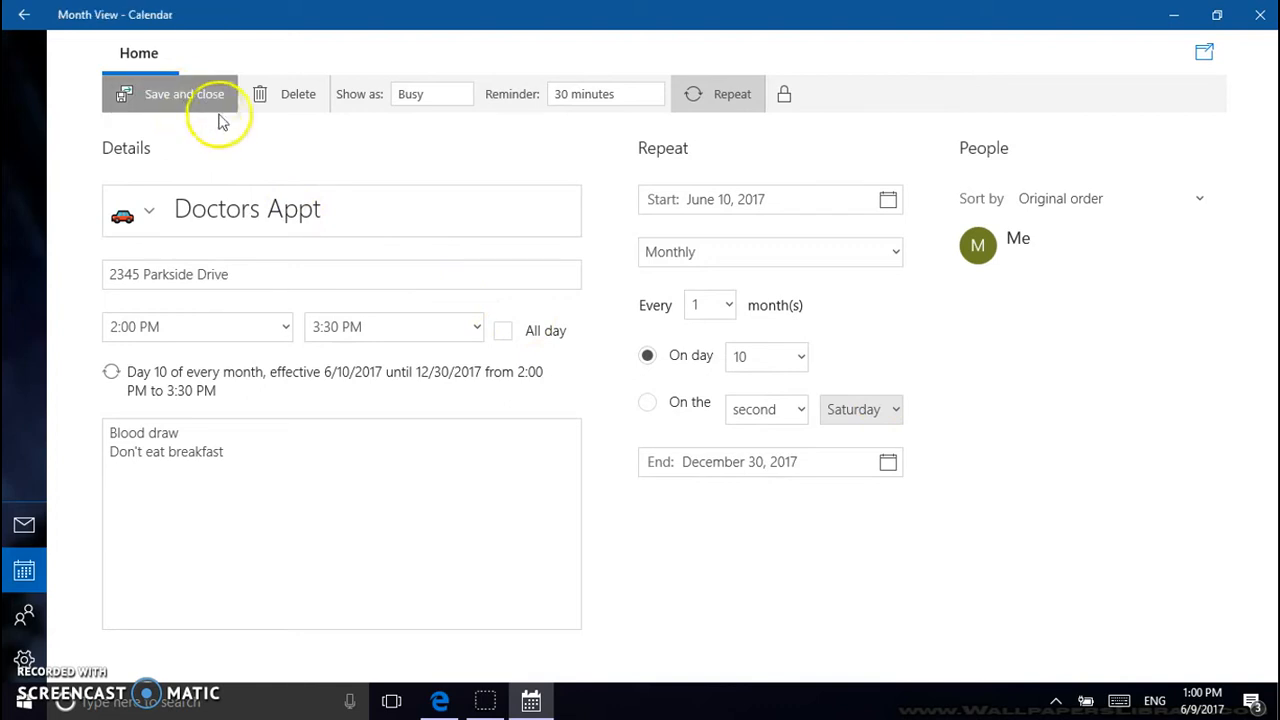
{"action": "left_click", "coordinate": [170, 94]}
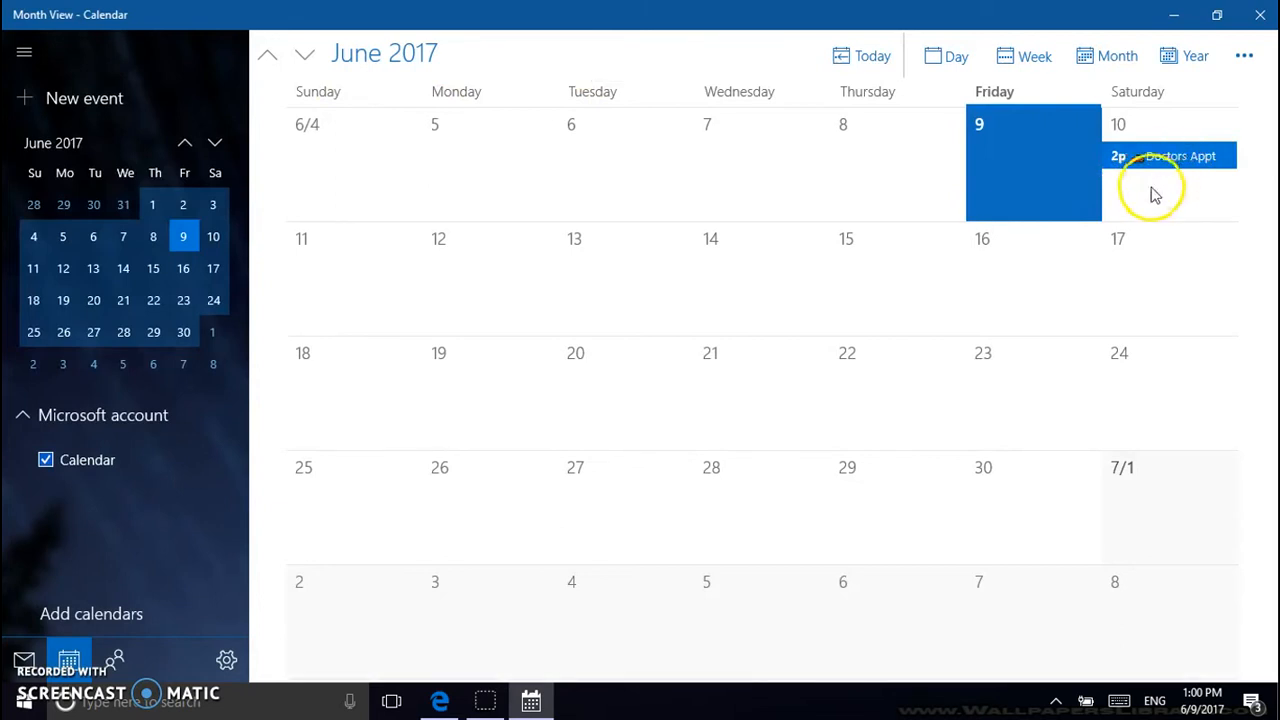
{"action": "mouse_move", "coordinate": [1156, 196]}
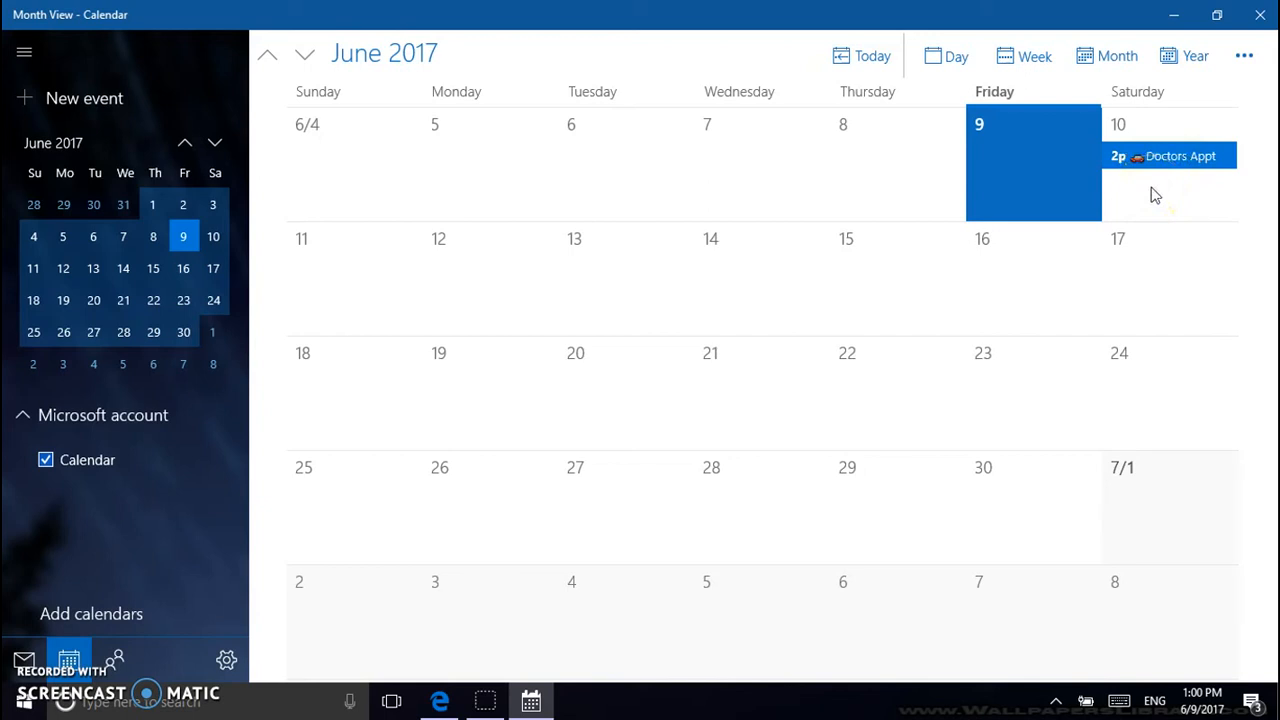